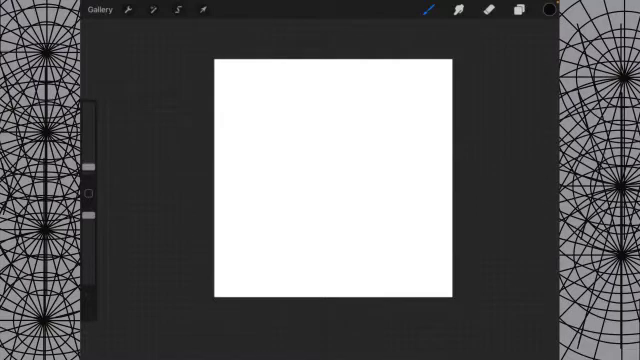
# Enable the Drawing Guide from Actions > Canvas and switch it to Symmetry.
pyautogui.click(136, 12)
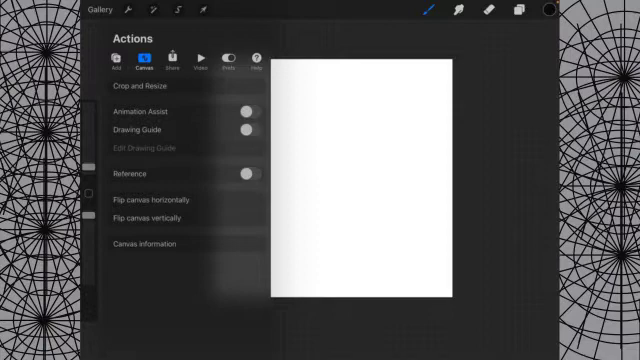
pyautogui.click(248, 130)
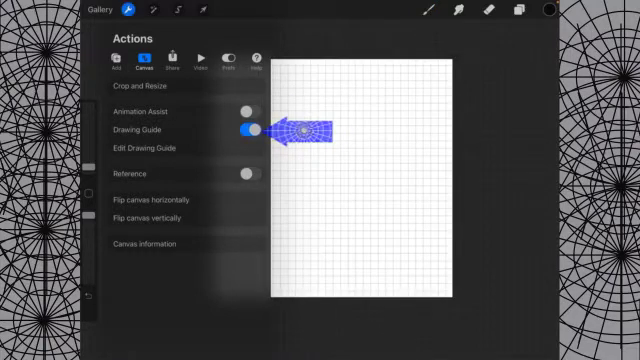
pyautogui.click(150, 148)
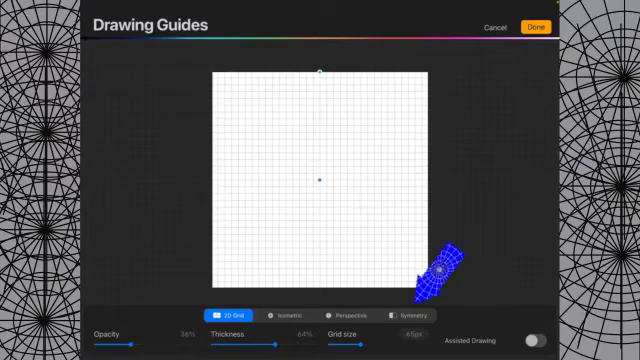
pyautogui.click(400, 314)
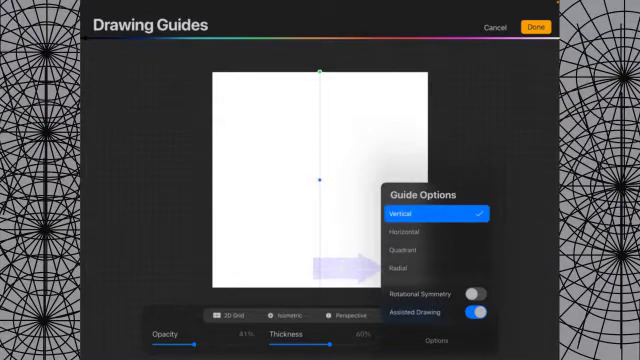
# Choose Radial symmetry with Rotational Symmetry on and confirm the guide.
pyautogui.click(440, 270)
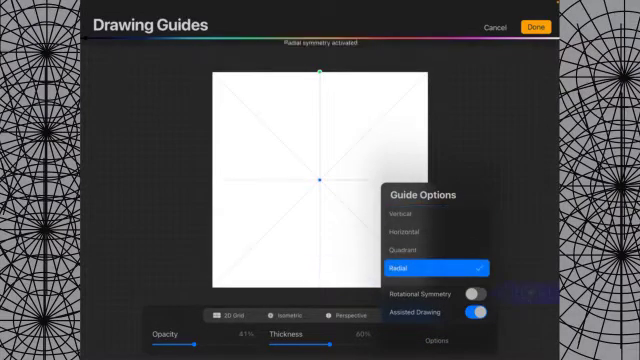
pyautogui.click(480, 292)
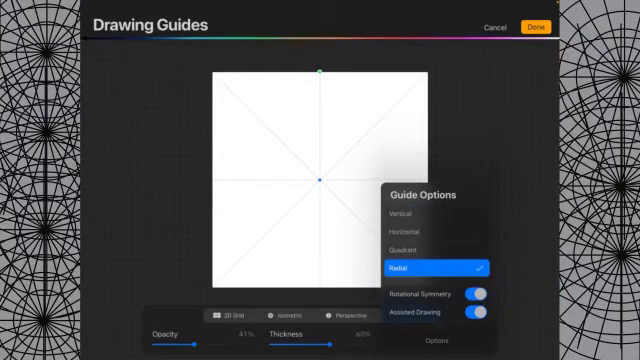
pyautogui.click(406, 314)
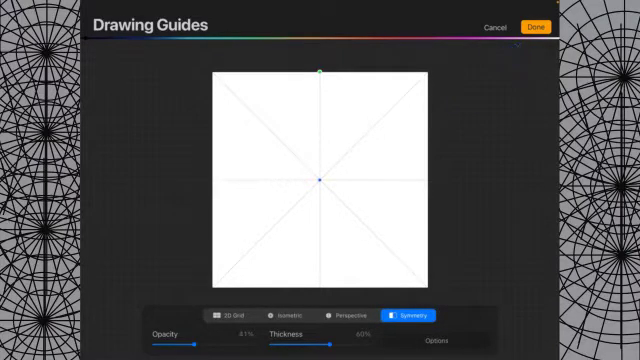
pyautogui.click(534, 26)
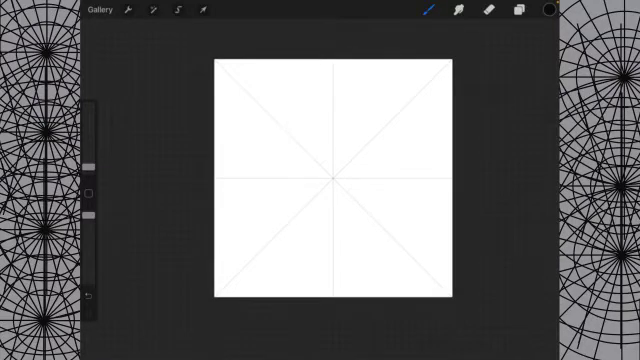
# Draw straight black lines through the centre along the guide, forming eight spokes.
pyautogui.click(432, 12)
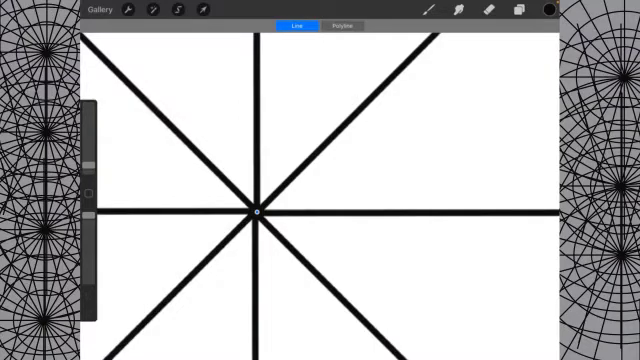
pyautogui.click(428, 10)
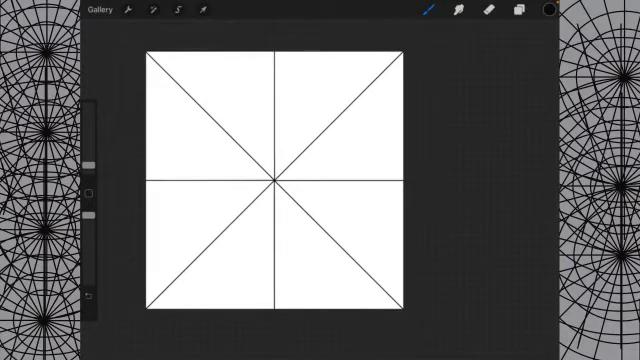
# Duplicate the spoke layer and rotate the copy between the existing lines for sixteen spokes.
pyautogui.click(512, 12)
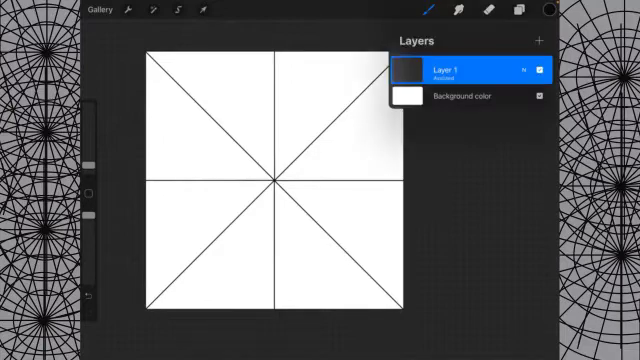
pyautogui.click(540, 40)
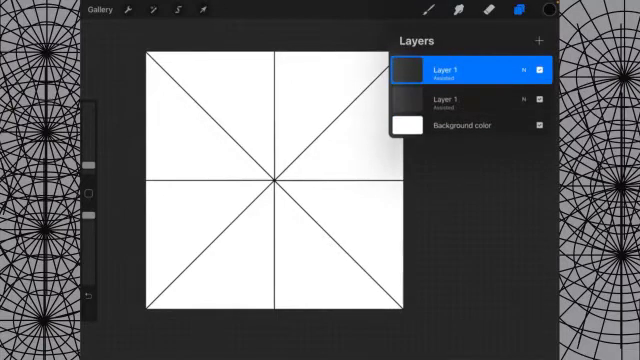
pyautogui.click(172, 12)
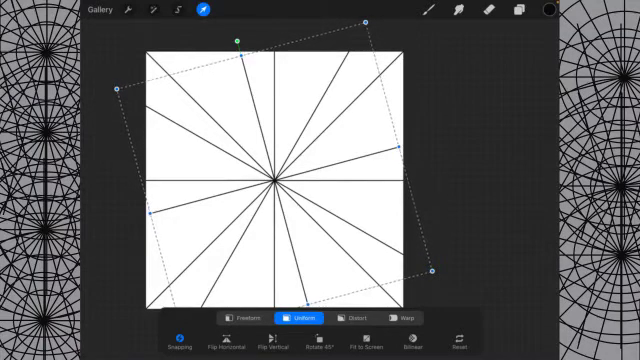
pyautogui.click(520, 12)
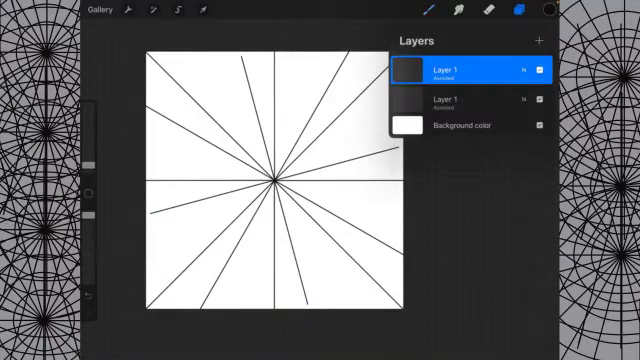
pyautogui.click(538, 40)
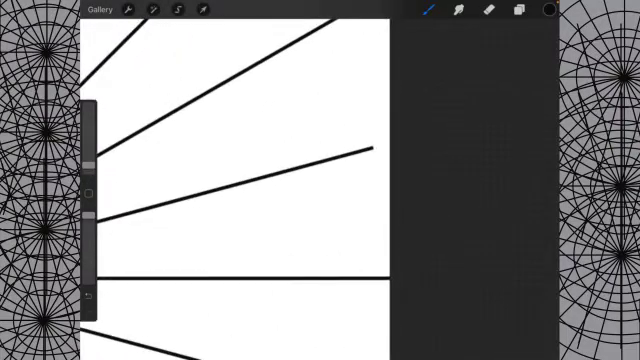
# Merge the rotated copy down so all spokes sit on a single layer.
pyautogui.click(514, 12)
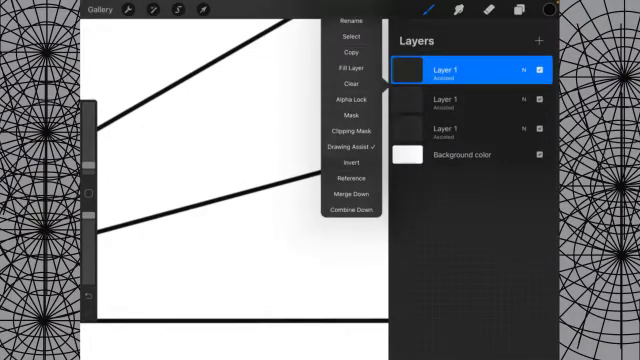
pyautogui.click(348, 188)
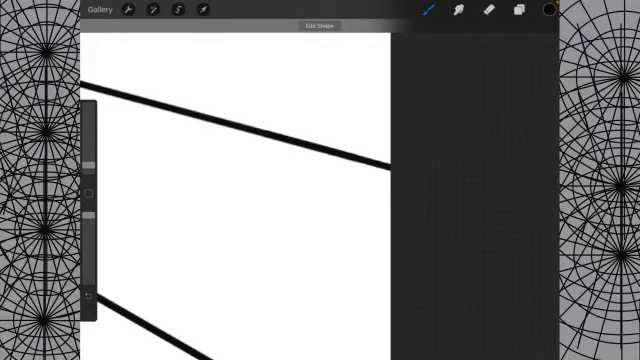
pyautogui.click(320, 24)
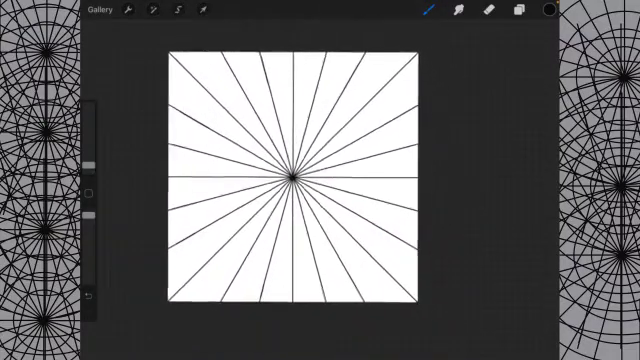
# On a new layer, draw a QuickShape circle and snap it onto the centre of the spokes.
pyautogui.click(512, 12)
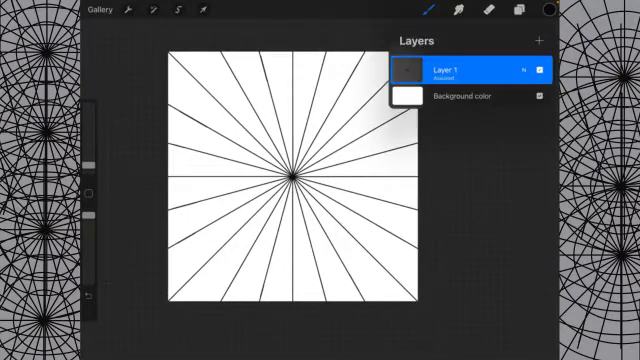
pyautogui.click(540, 40)
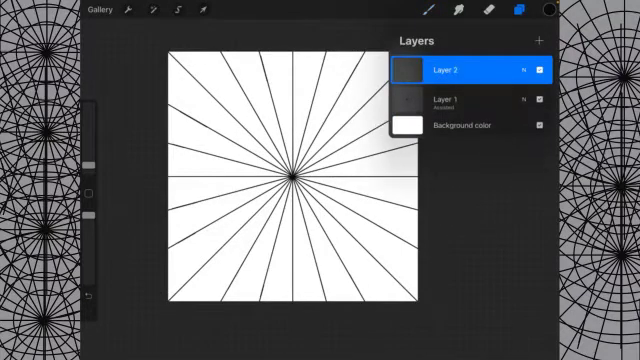
pyautogui.click(518, 12)
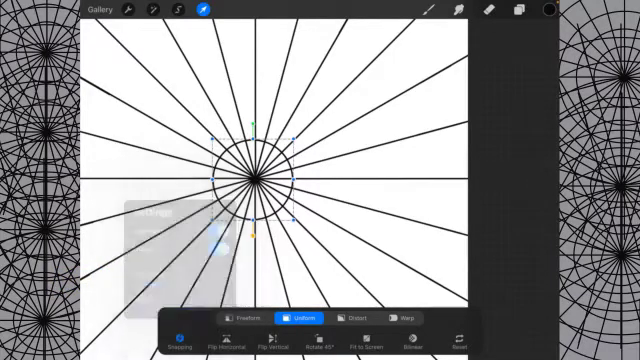
pyautogui.moveTo(244, 176); pyautogui.dragTo(336, 176)
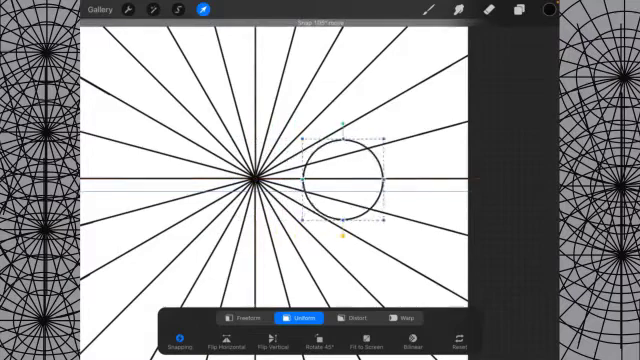
pyautogui.moveTo(340, 184); pyautogui.dragTo(280, 184)
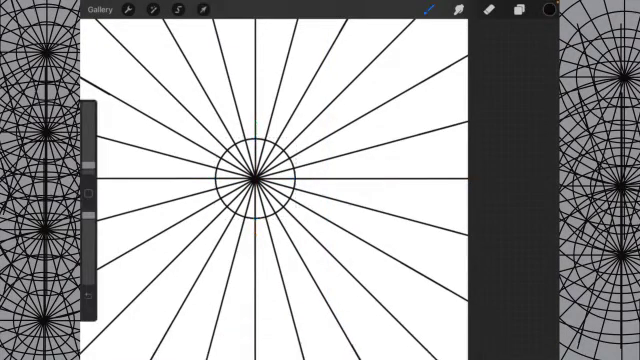
# Add a second, larger circle centred on the spokes around the first ring.
pyautogui.click(512, 12)
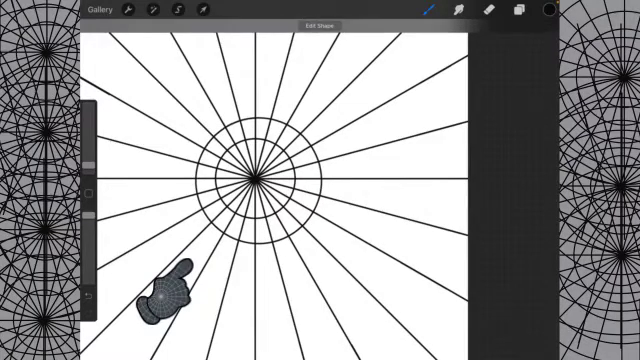
pyautogui.click(190, 12)
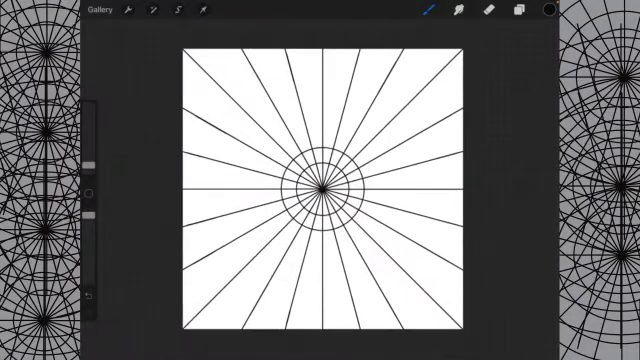
# Add many more concentric circles on the circle layers and reposition the grid with Transform.
pyautogui.click(516, 12)
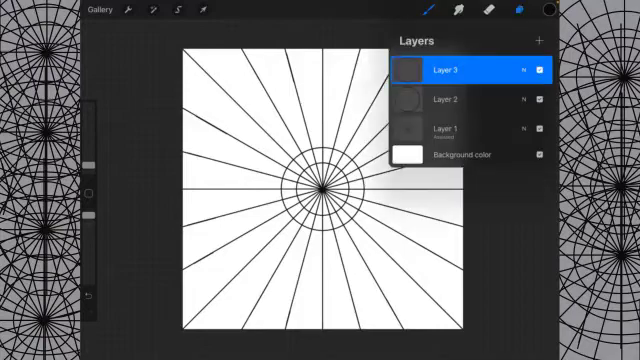
pyautogui.click(450, 68)
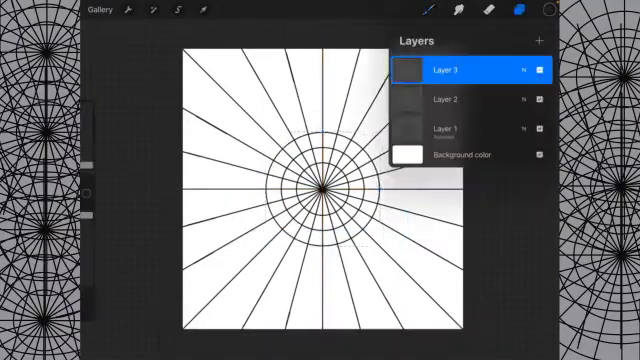
pyautogui.click(508, 12)
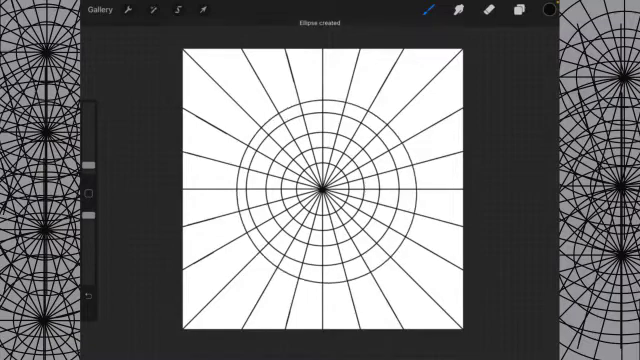
pyautogui.click(200, 12)
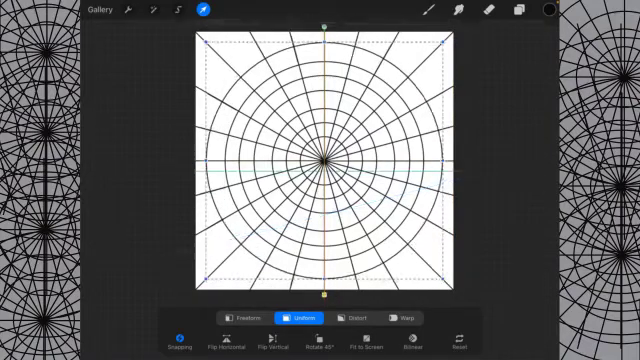
# Merge the grid layers and fill the radial grid with a light blue colour.
pyautogui.click(520, 12)
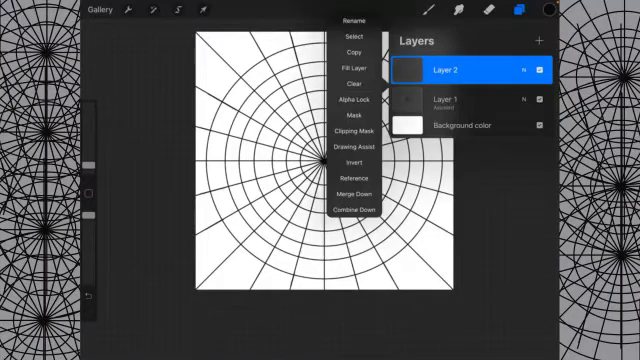
pyautogui.click(360, 200)
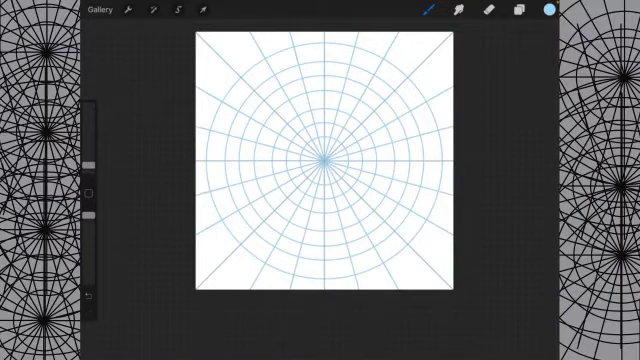
# Pick black as the drawing colour and select the top layer for drawing.
pyautogui.click(516, 12)
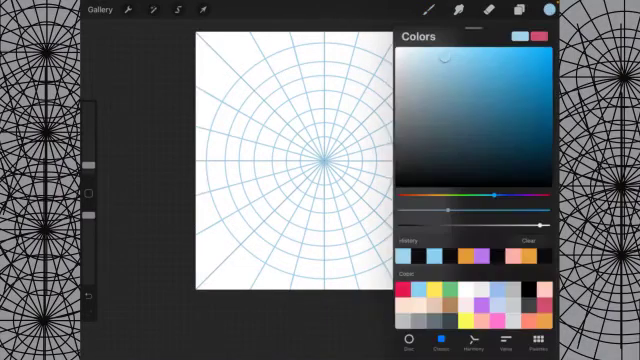
pyautogui.click(516, 12)
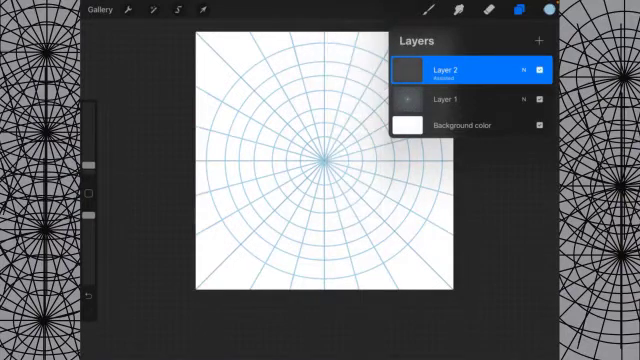
pyautogui.click(548, 10)
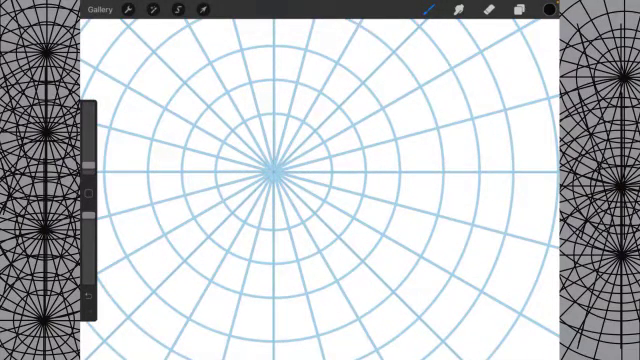
pyautogui.moveTo(270, 120); pyautogui.dragTo(270, 216)
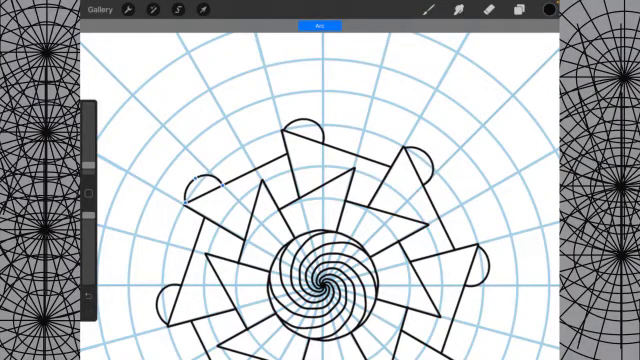
# Draw scalloped arcs, pointed domes and circles extending the mandala outward over the grid.
pyautogui.click(450, 12)
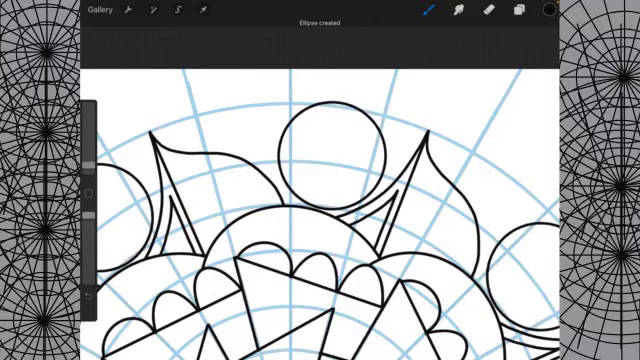
# Draw black double-ringed circles and pointed petal outlines along the radial guide lines.
pyautogui.click(352, 26)
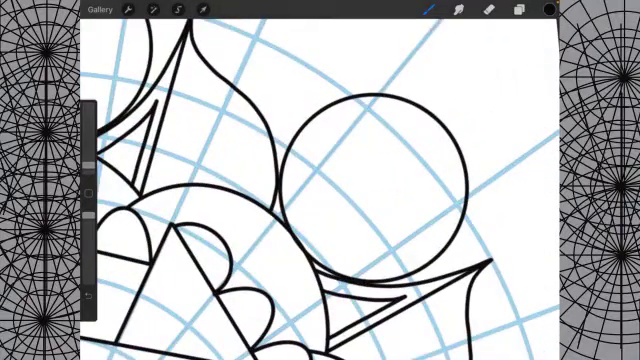
pyautogui.moveTo(370, 104); pyautogui.dragTo(316, 230)
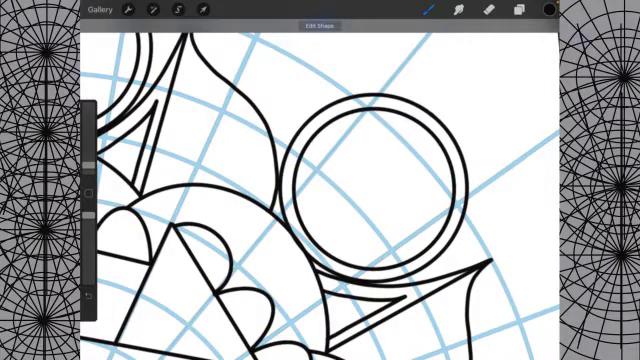
pyautogui.click(334, 24)
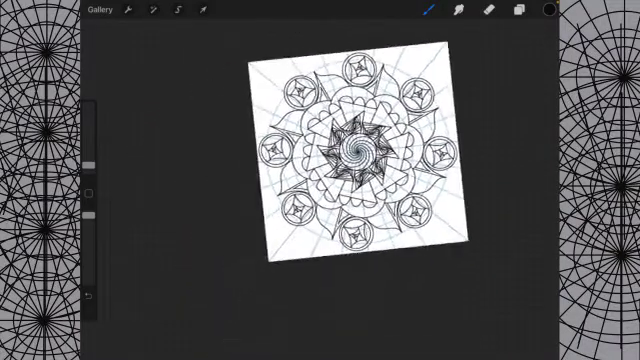
# Show the layer list with the finished black mandala above the blue grid layer.
pyautogui.click(520, 12)
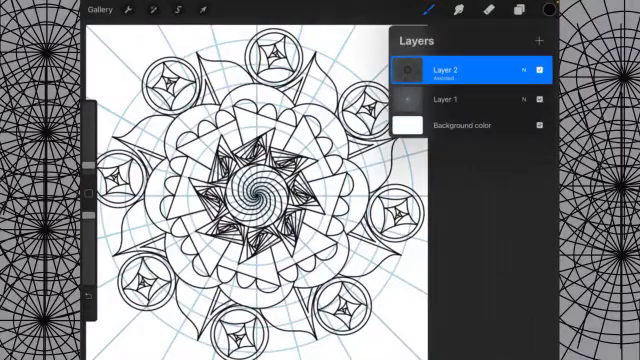